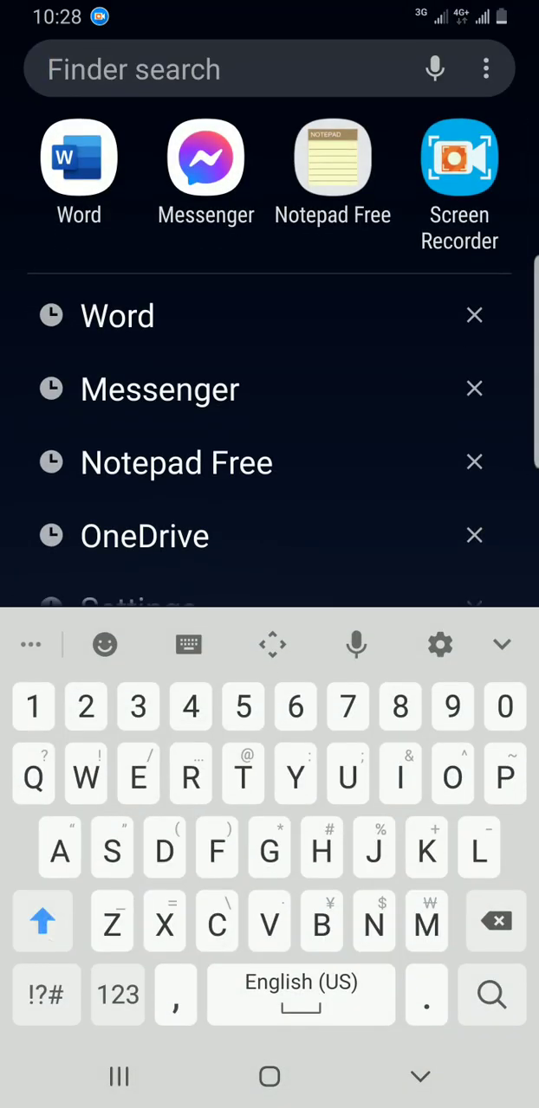
Search the launcher for 'Word' and launch Microsoft Word
{"action": "type", "text": "Word"}
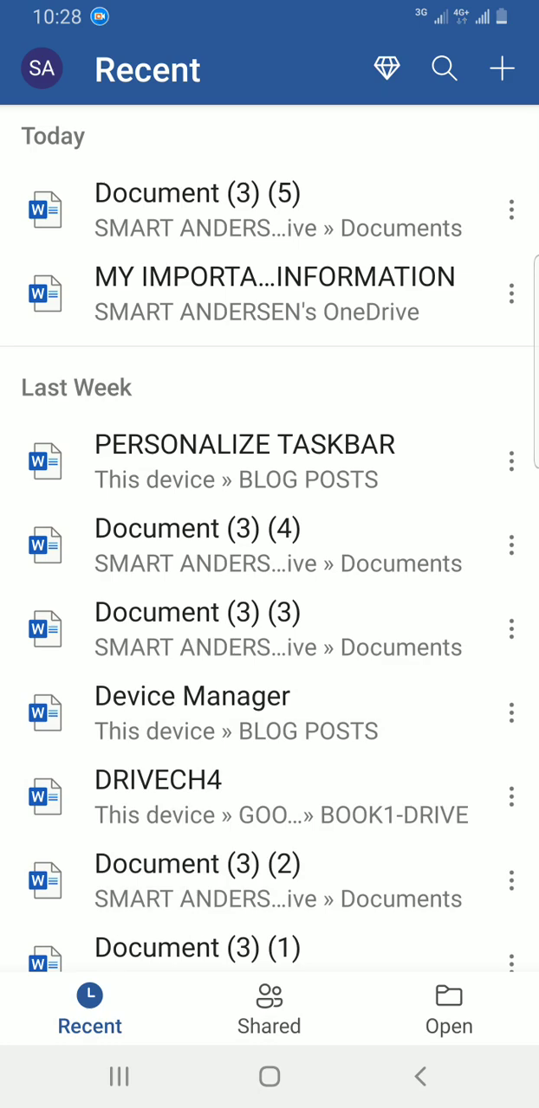
Create a new blank document from the + menu
{"action": "left_click", "coordinate": [501, 69]}
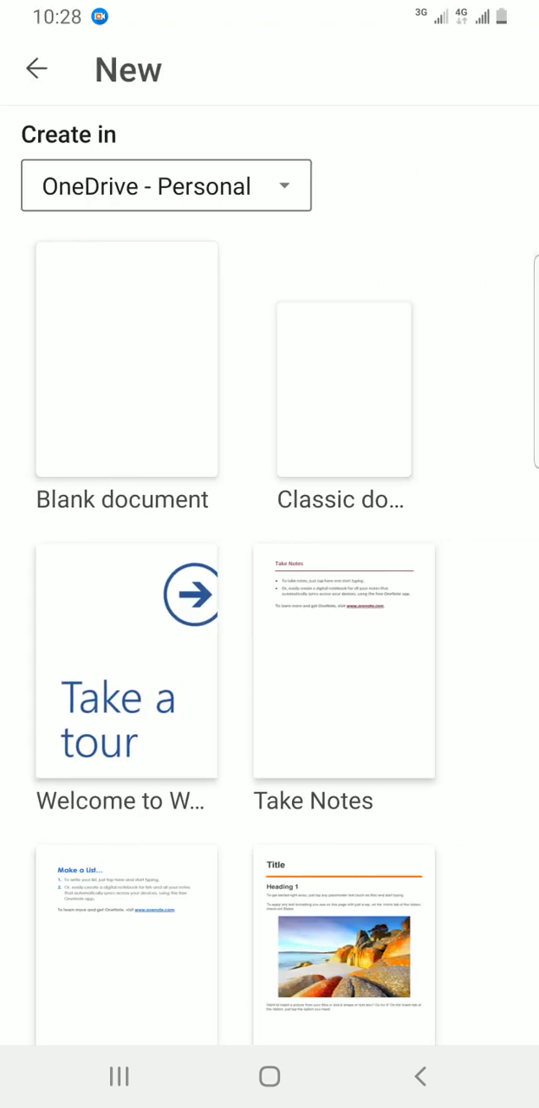
{"action": "left_click", "coordinate": [126, 360]}
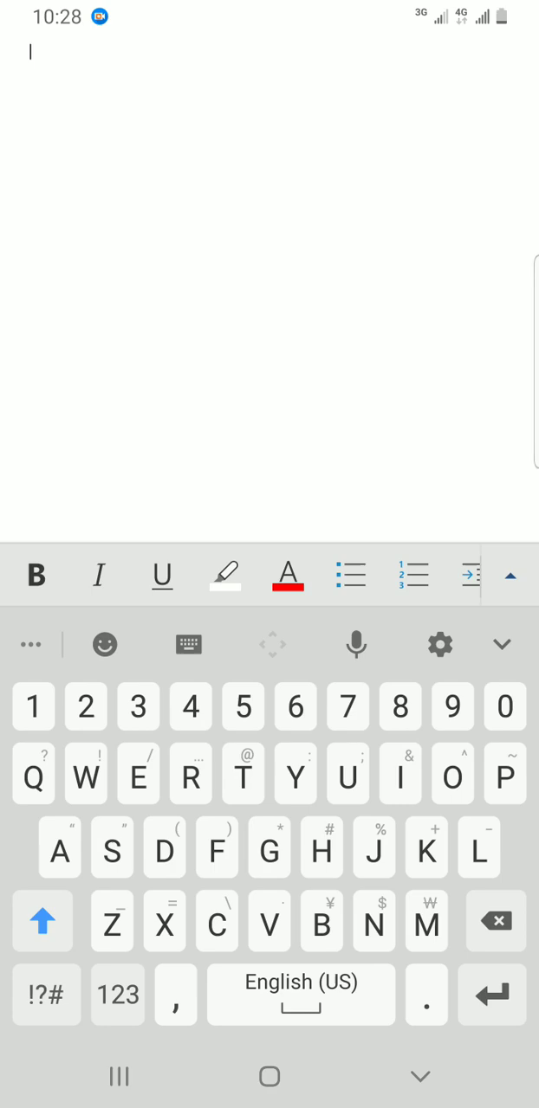
Enter heading 'How to do things right' and bullets 'Start early' and 'Avoid procrastinating', accepting the spelling fix
{"action": "type", "text": "How to"}
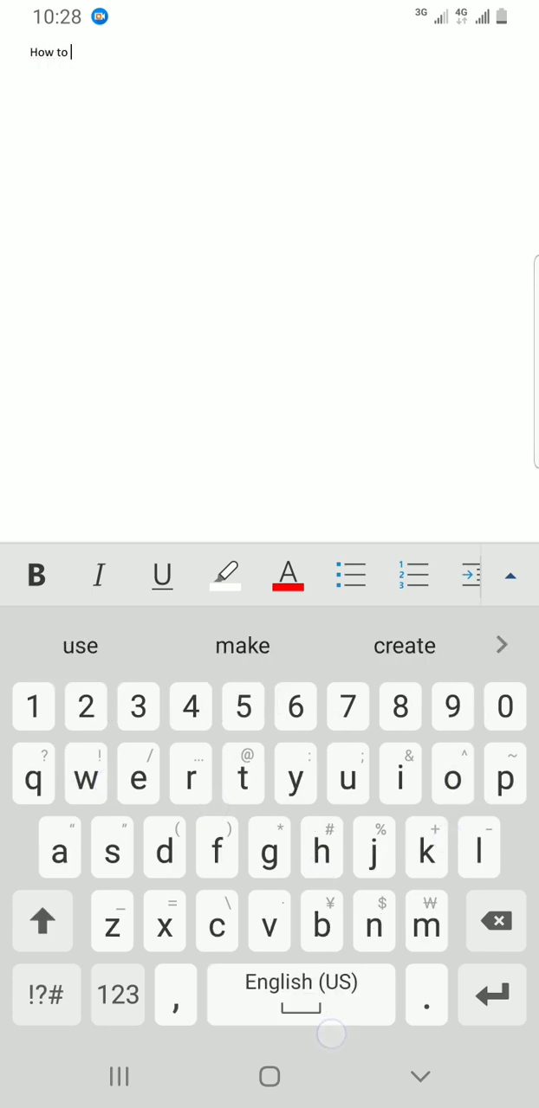
{"action": "type", "text": "do"}
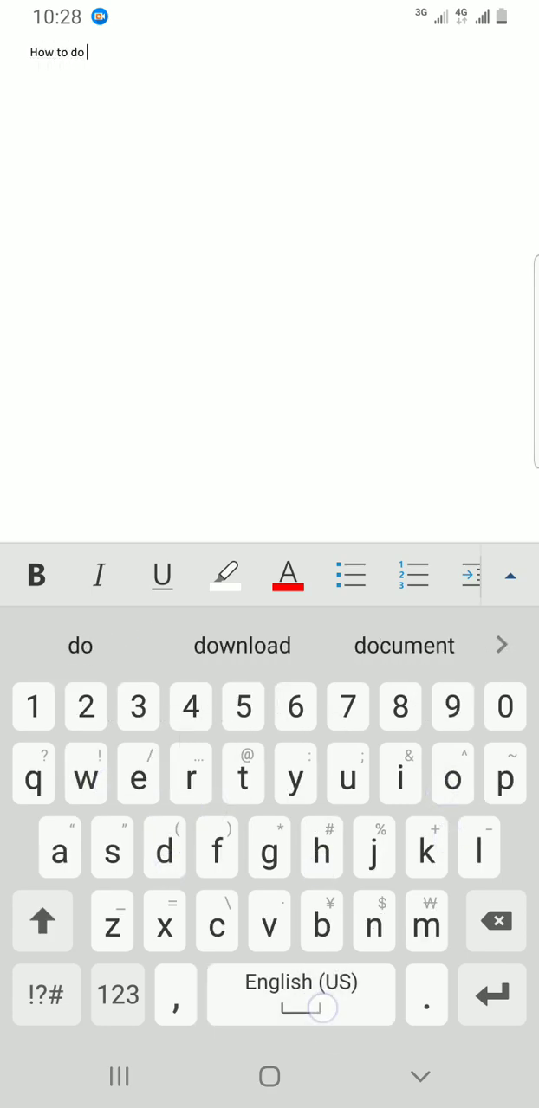
{"action": "type", "text": "things right"}
{"action": "type", "text": "Avoid procastu"}
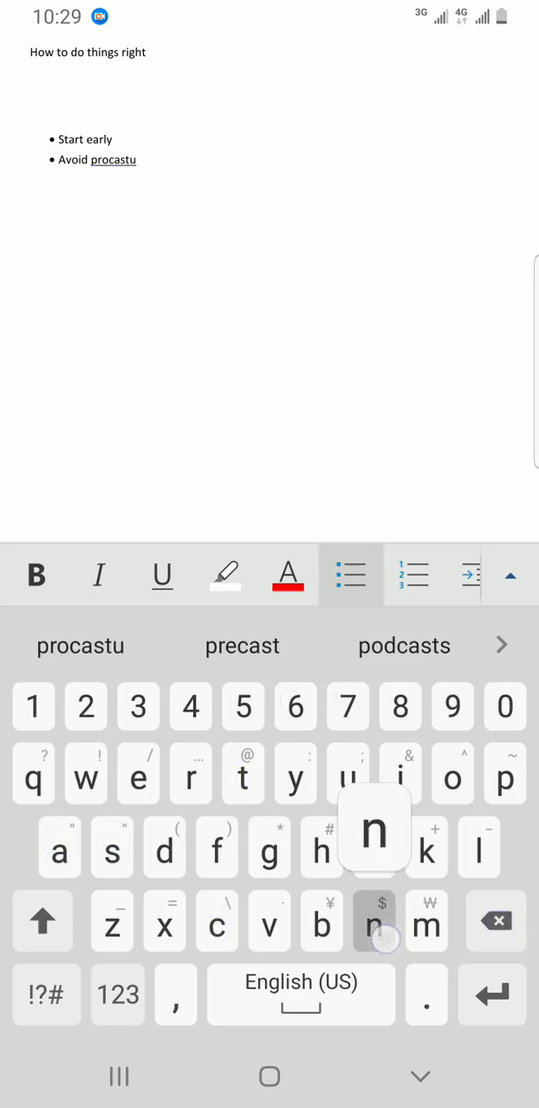
{"action": "type", "text": "na"}
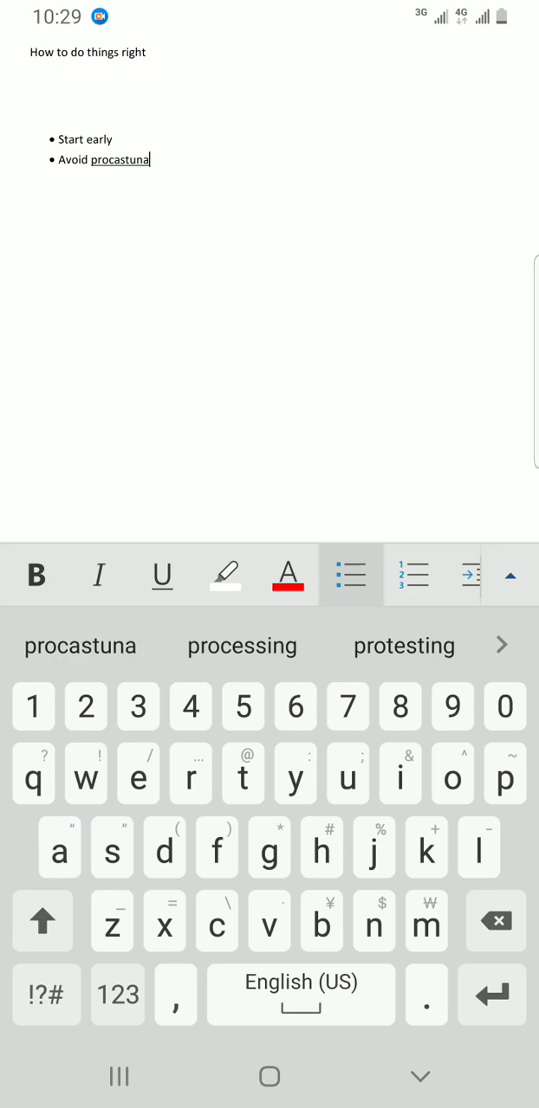
{"action": "left_click", "coordinate": [496, 921]}
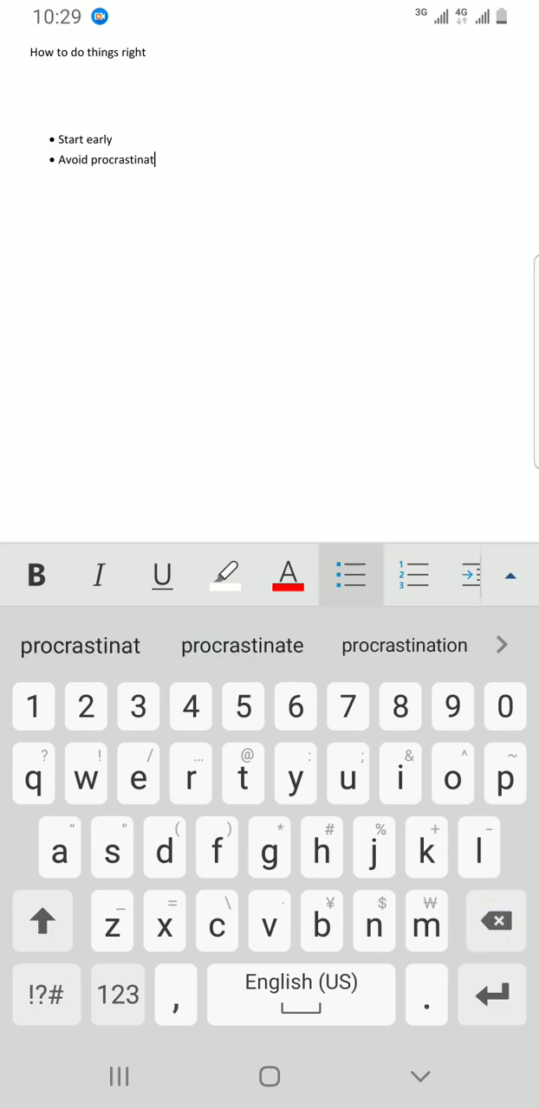
{"action": "left_click", "coordinate": [243, 646]}
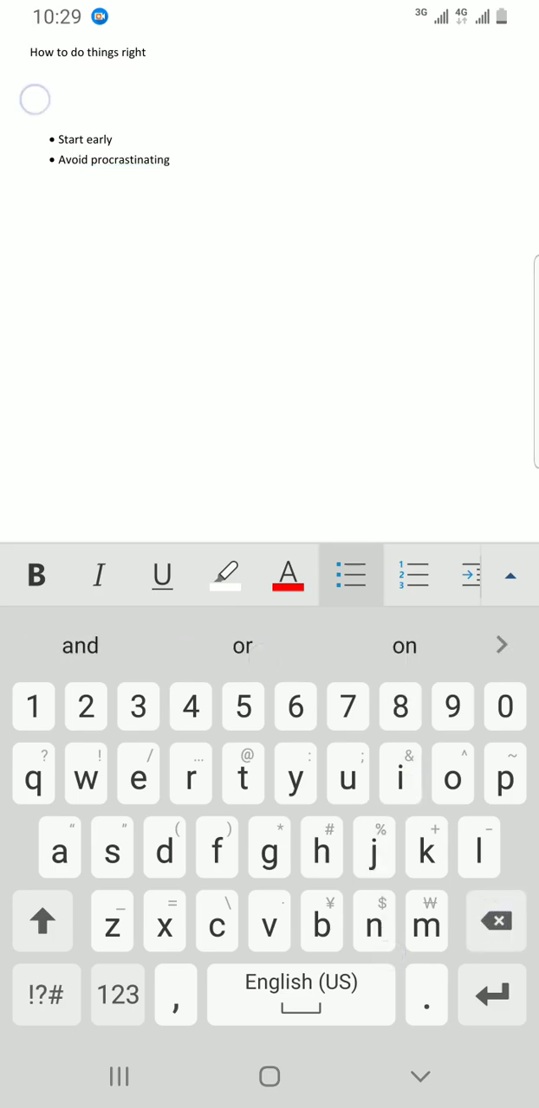
{"action": "left_click", "coordinate": [42, 921]}
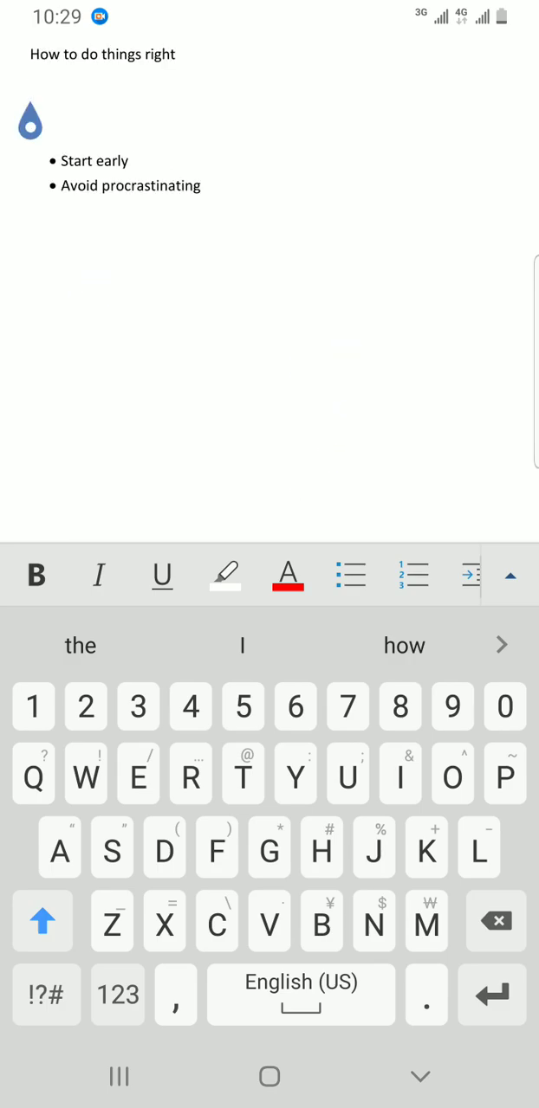
{"action": "left_click", "coordinate": [31, 87]}
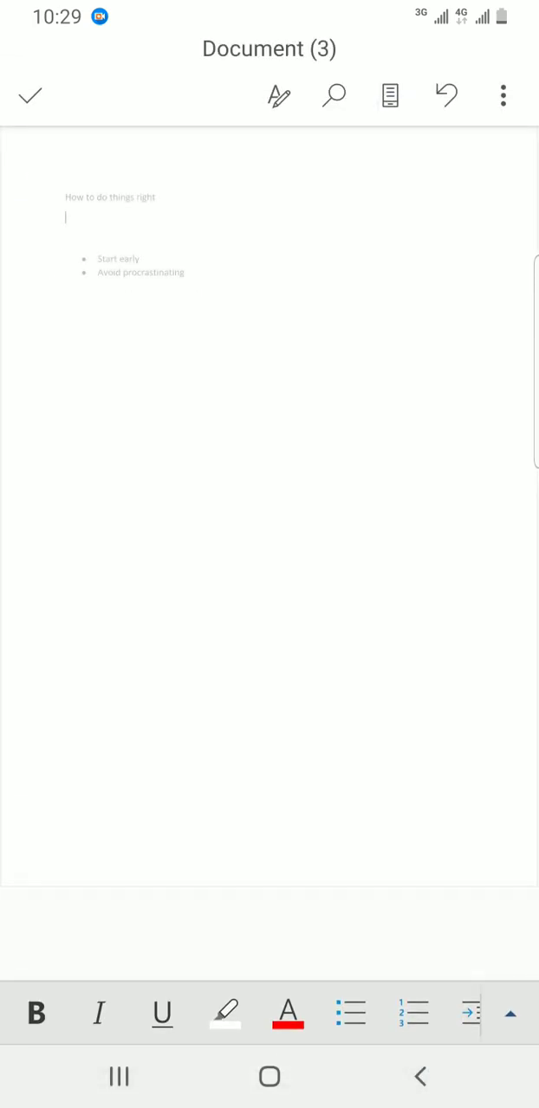
Switch to mobile view and select the heading line 'How to do things right'
{"action": "left_click", "coordinate": [388, 96]}
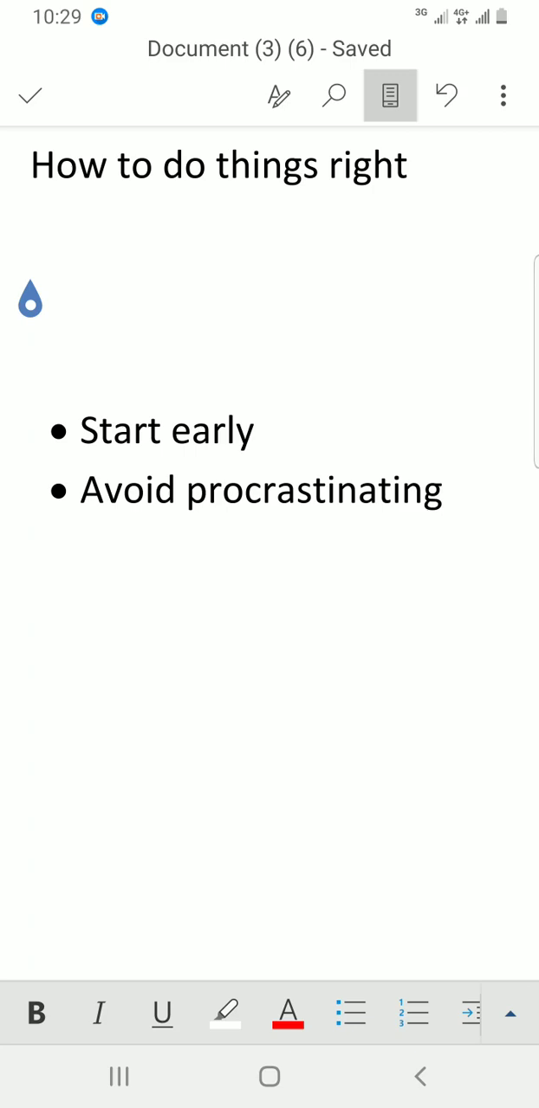
{"action": "double_click", "coordinate": [67, 164]}
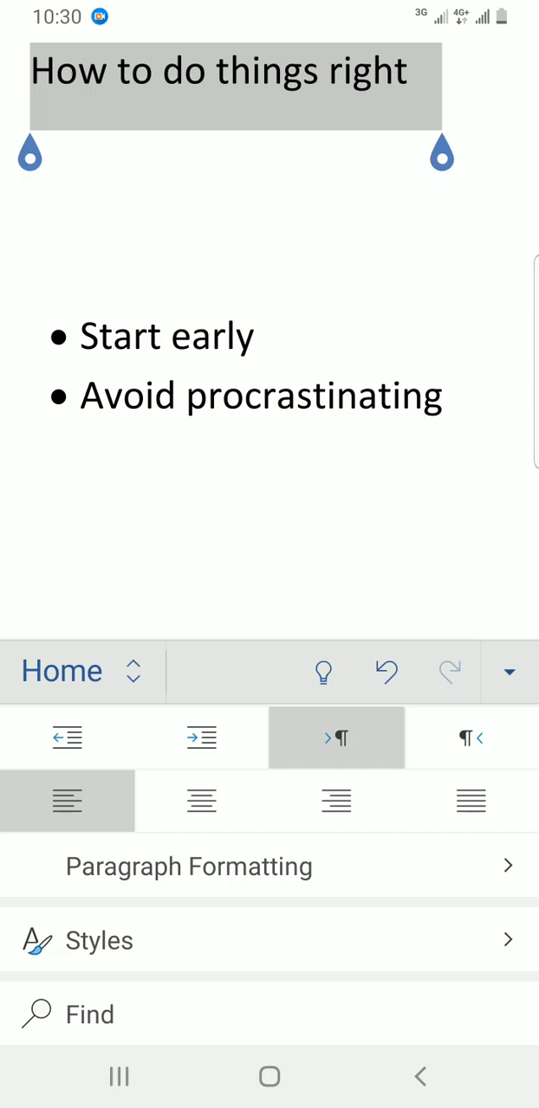
Apply a bright green highlight to the selected heading from the Home ribbon
{"action": "scroll", "scroll_direction": "up", "scroll_amount": 3}
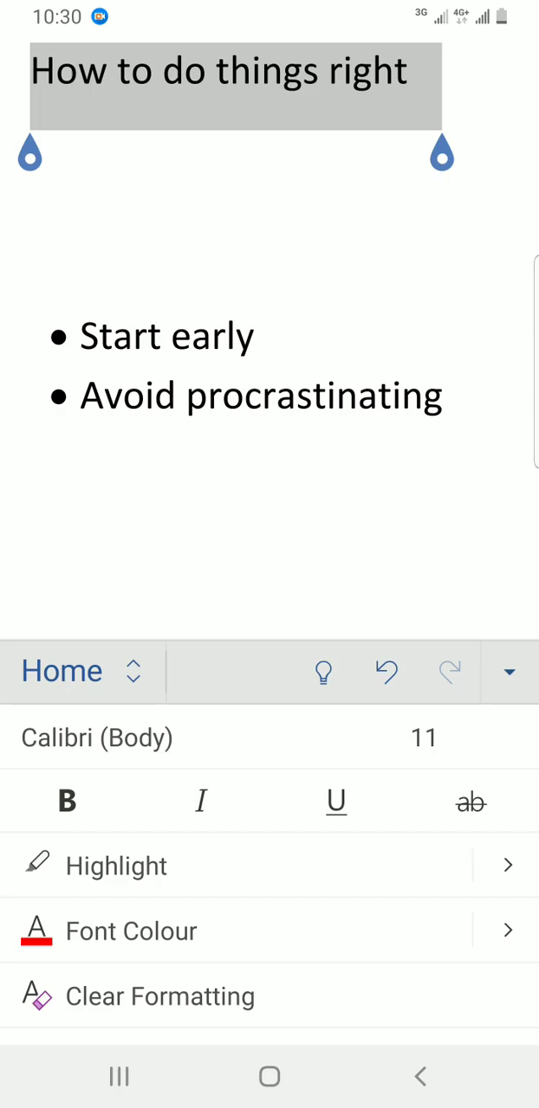
{"action": "left_click", "coordinate": [271, 866]}
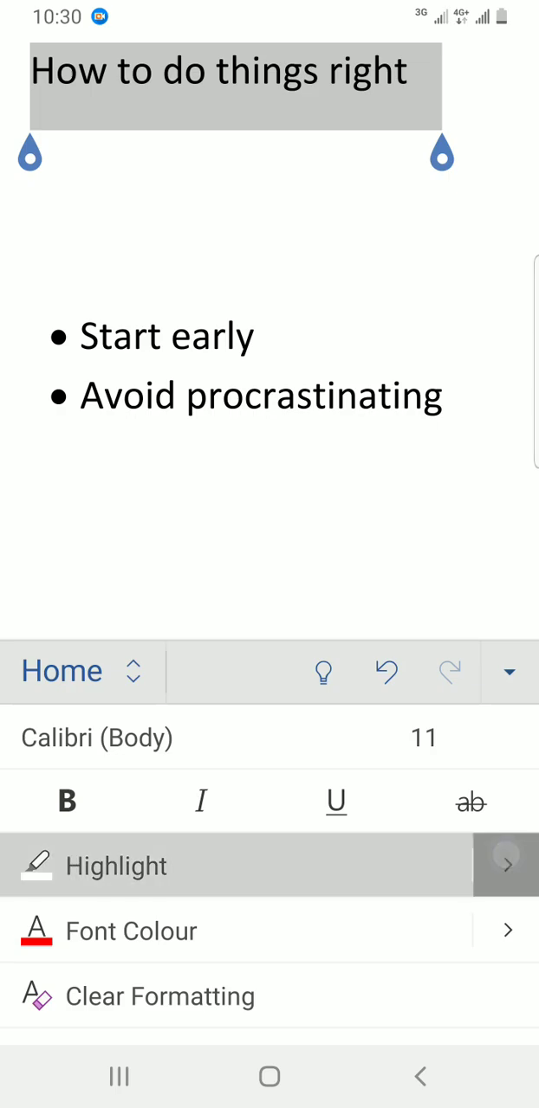
{"action": "left_click", "coordinate": [505, 866]}
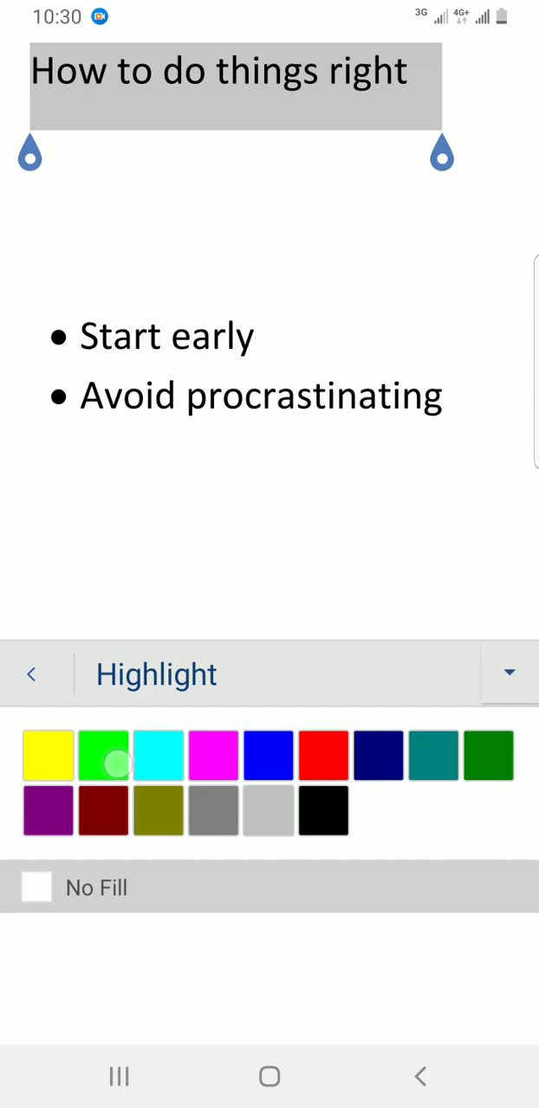
{"action": "left_click", "coordinate": [104, 755]}
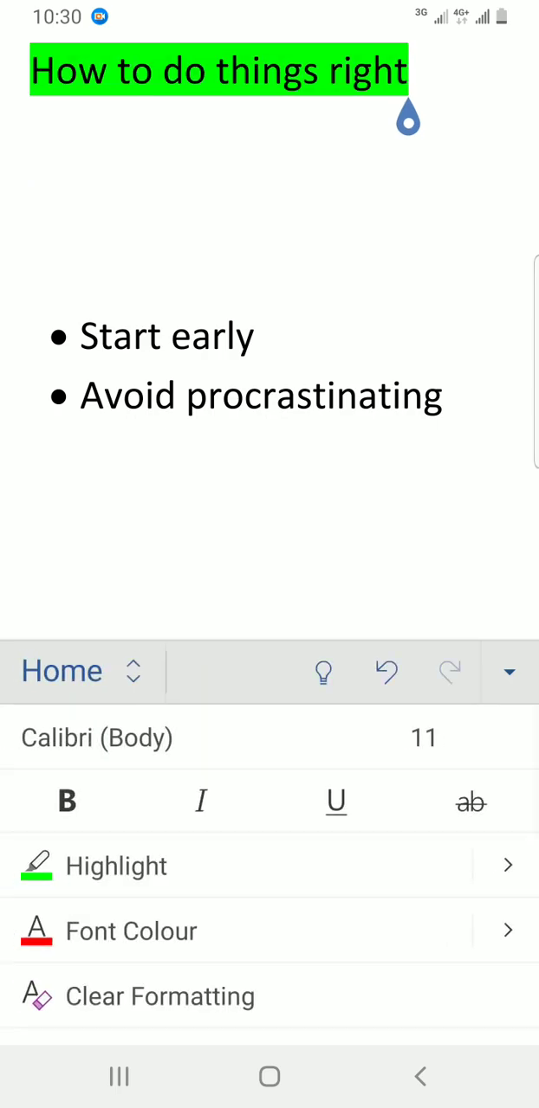